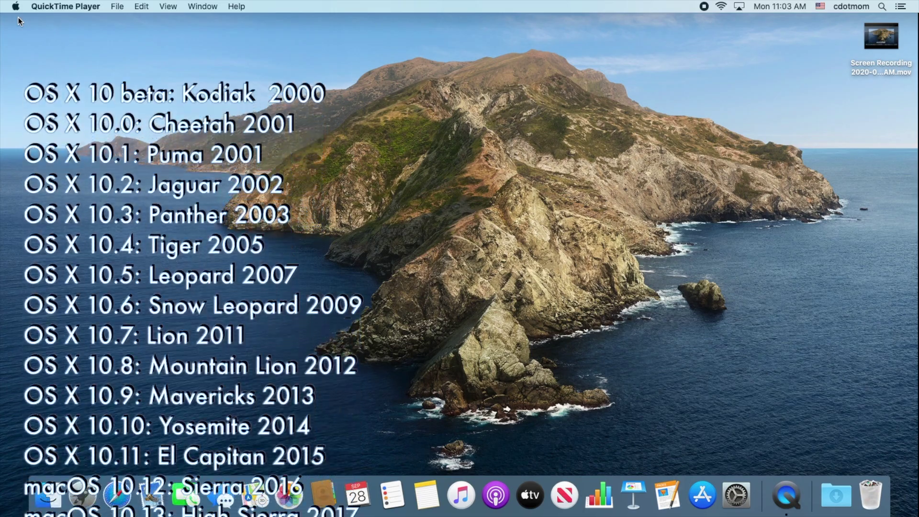
Show About This Mac from the Apple menu, reporting macOS Catalina 10.15.7 on a 2018 Mac mini
scroll(down, 3)
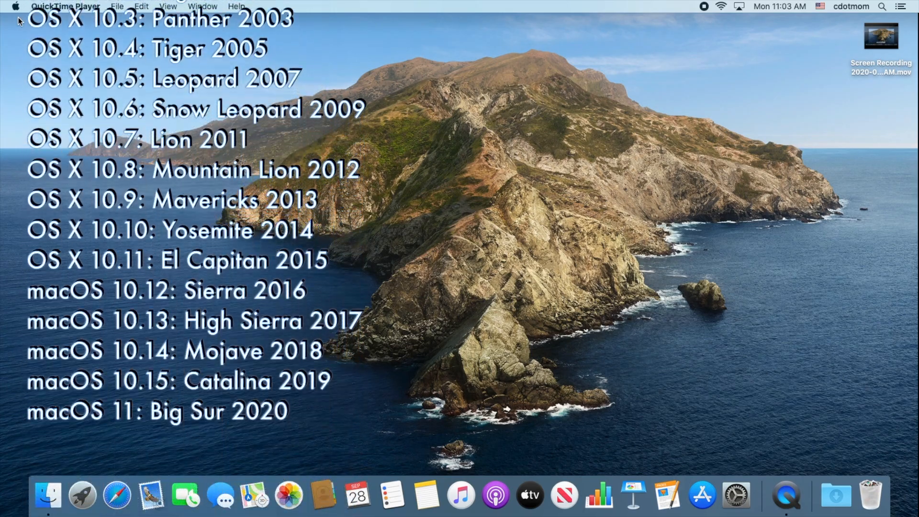
scroll(down, 3)
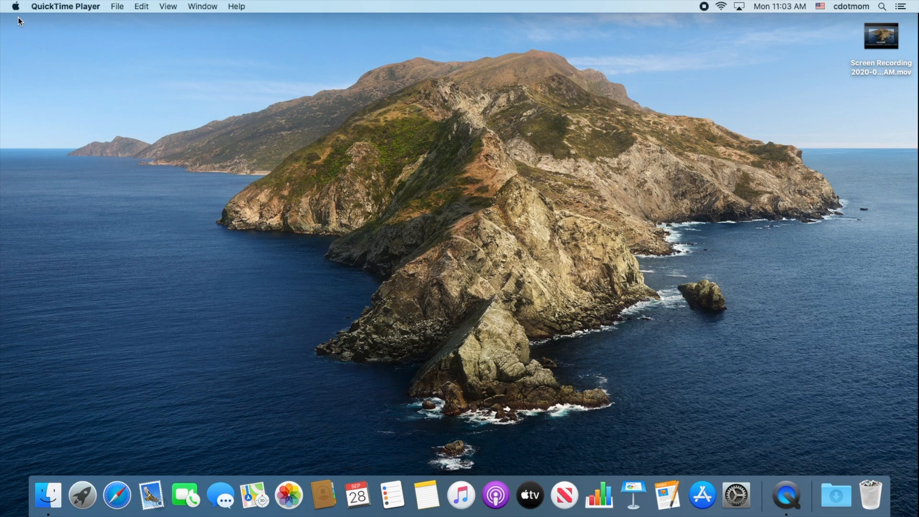
click(15, 5)
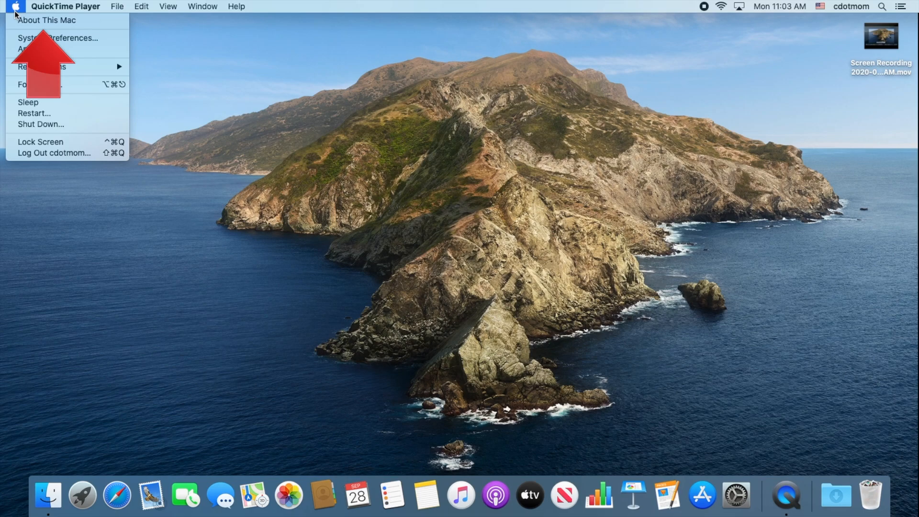
click(48, 19)
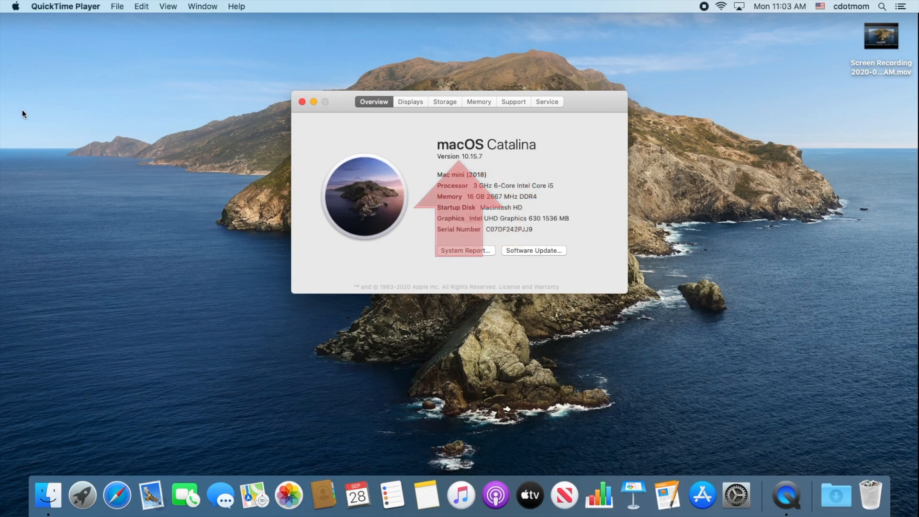
Close the About This Mac window, leaving an empty desktop
click(300, 101)
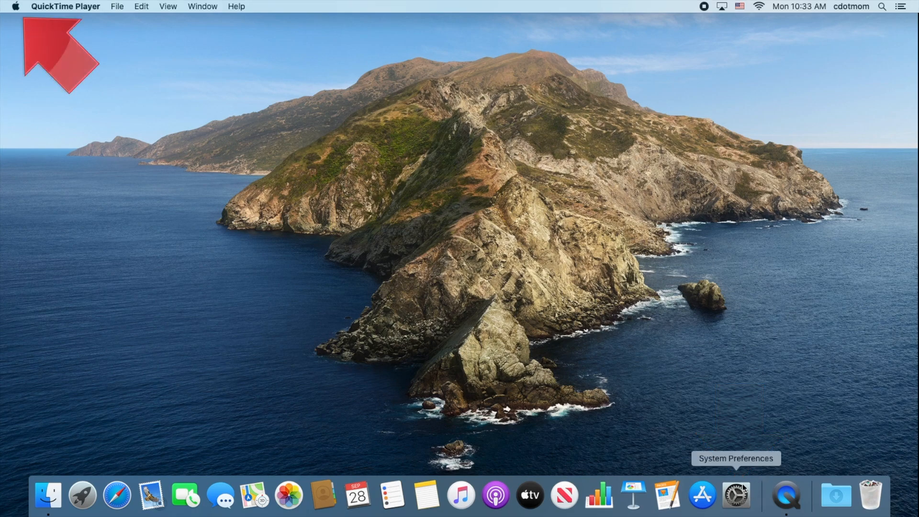
Go to the Software Update pane of System Preferences via the Apple menu
click(17, 4)
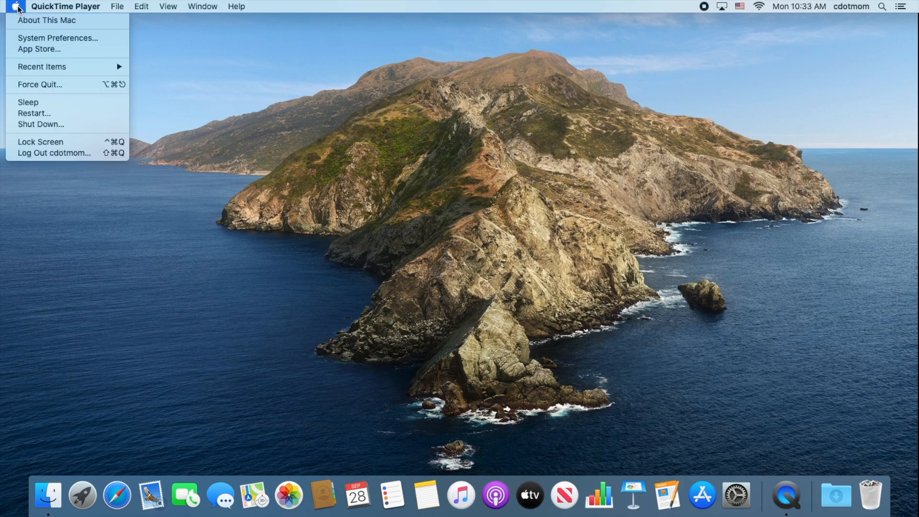
mouse_move(57, 38)
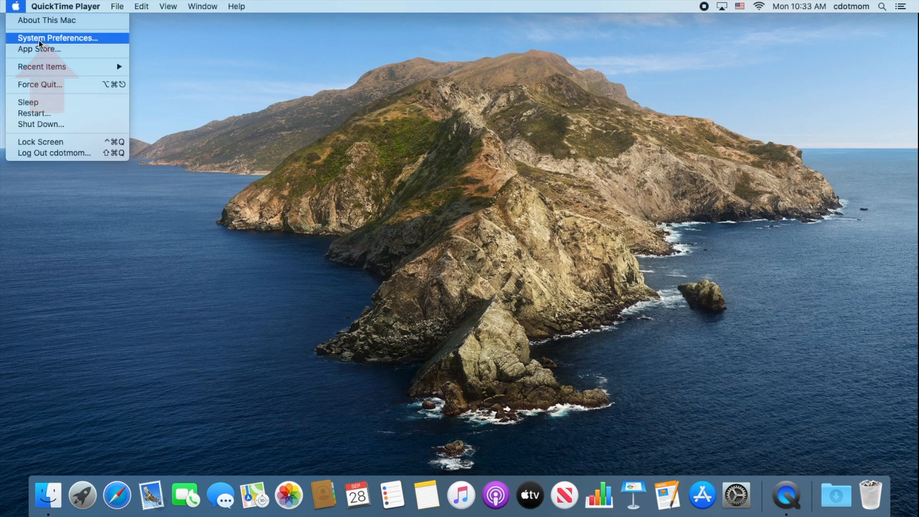
click(57, 38)
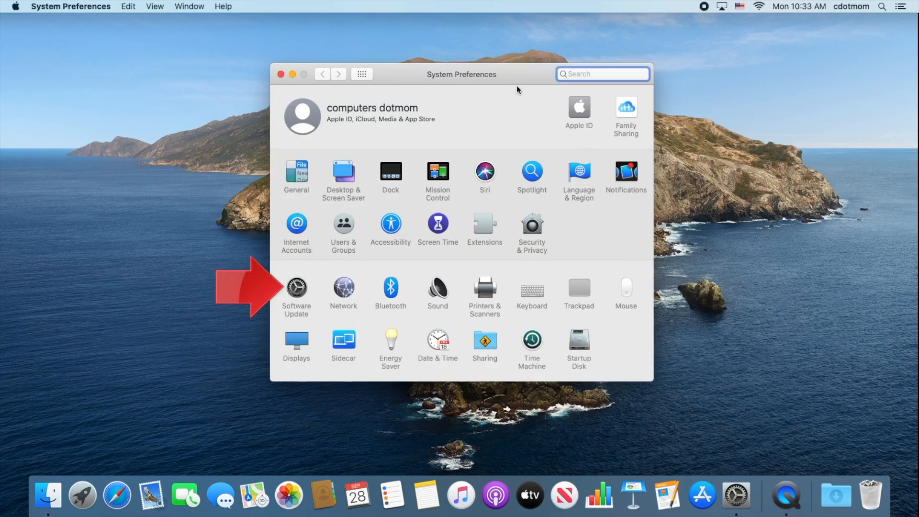
click(297, 286)
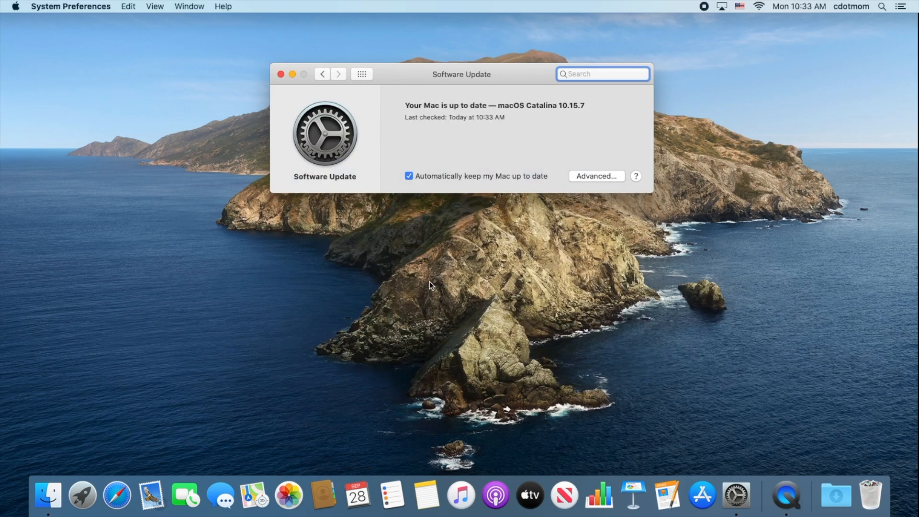
mouse_move(432, 200)
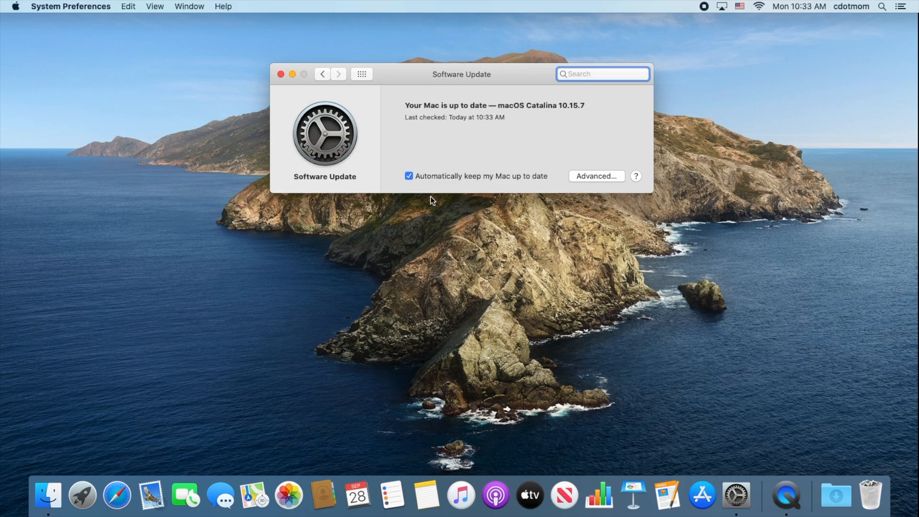
Uncheck 'Automatically keep my Mac up to date', confirm and authorise it, then close the window
click(409, 177)
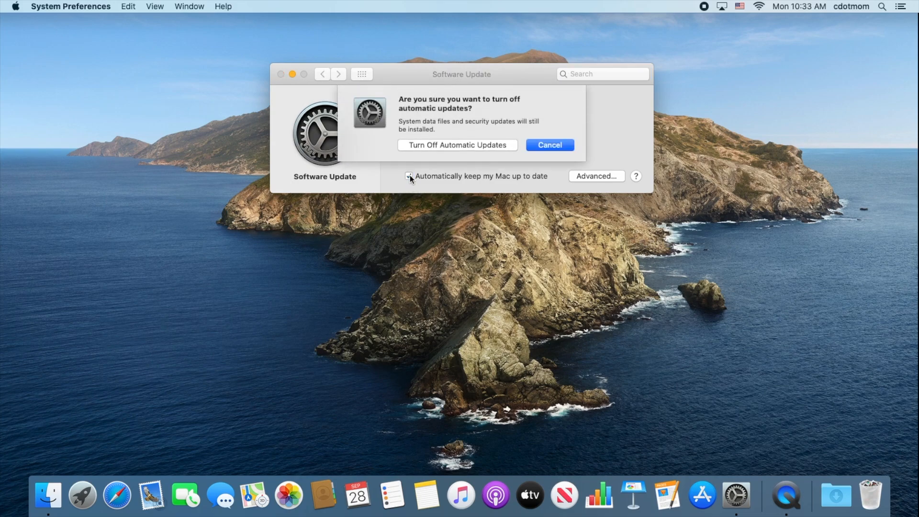
mouse_move(465, 144)
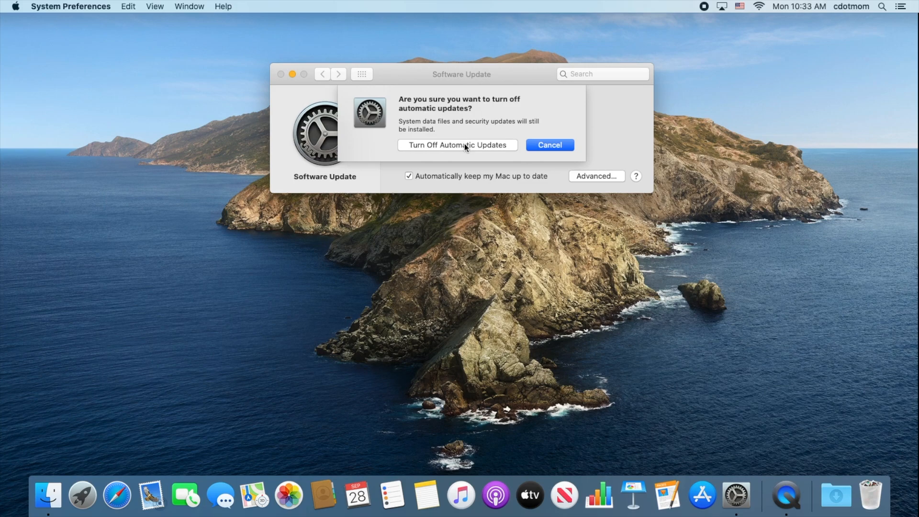
click(458, 145)
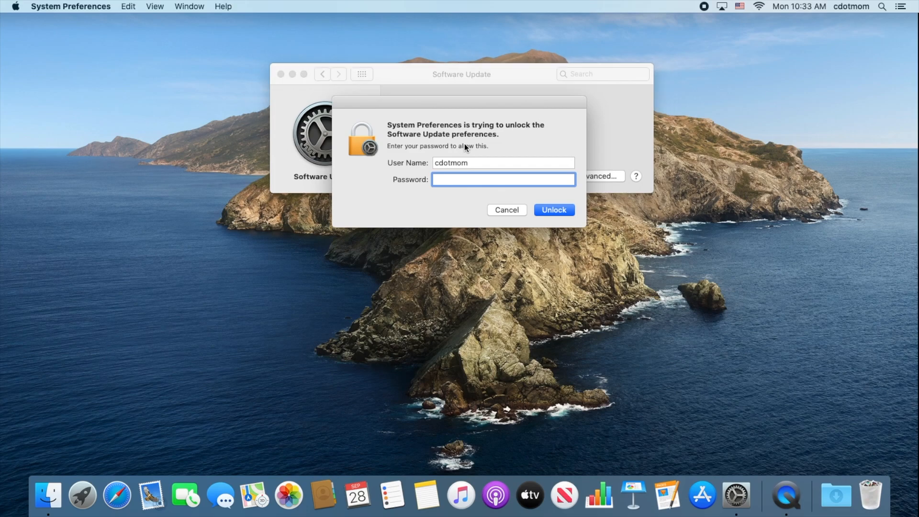
click(554, 209)
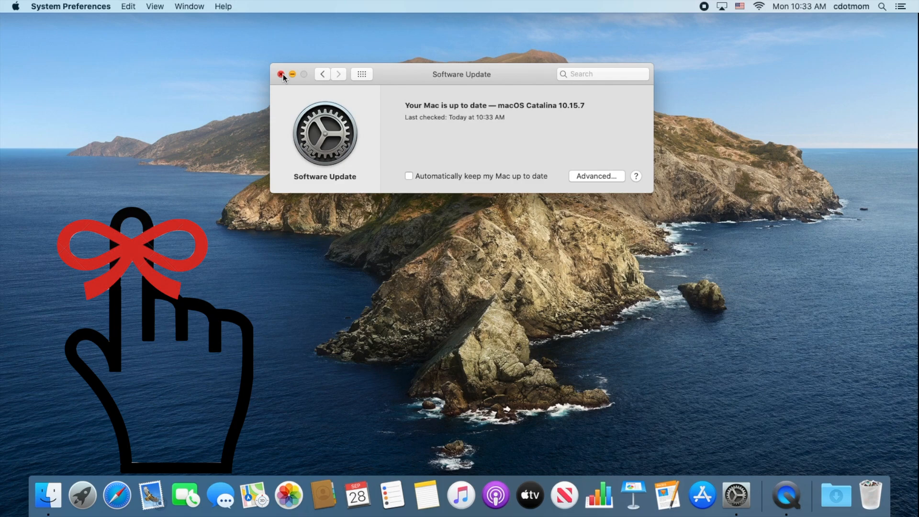
click(284, 75)
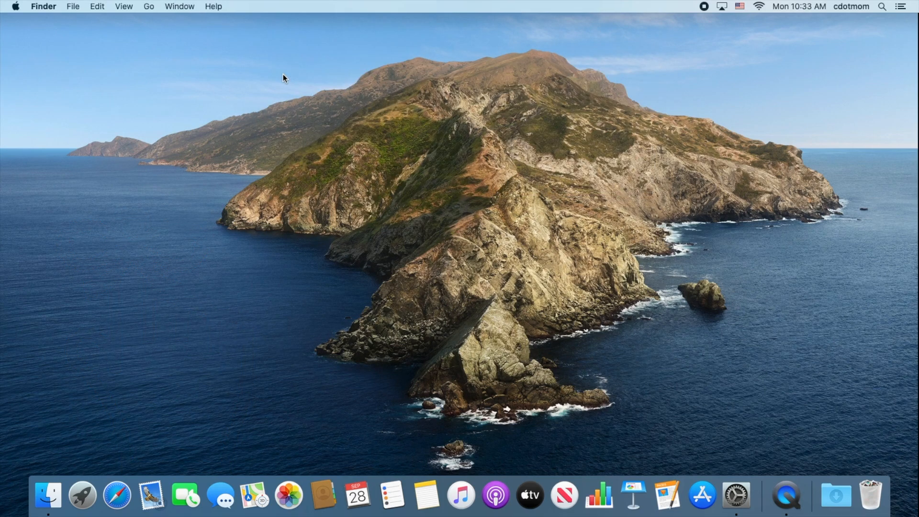